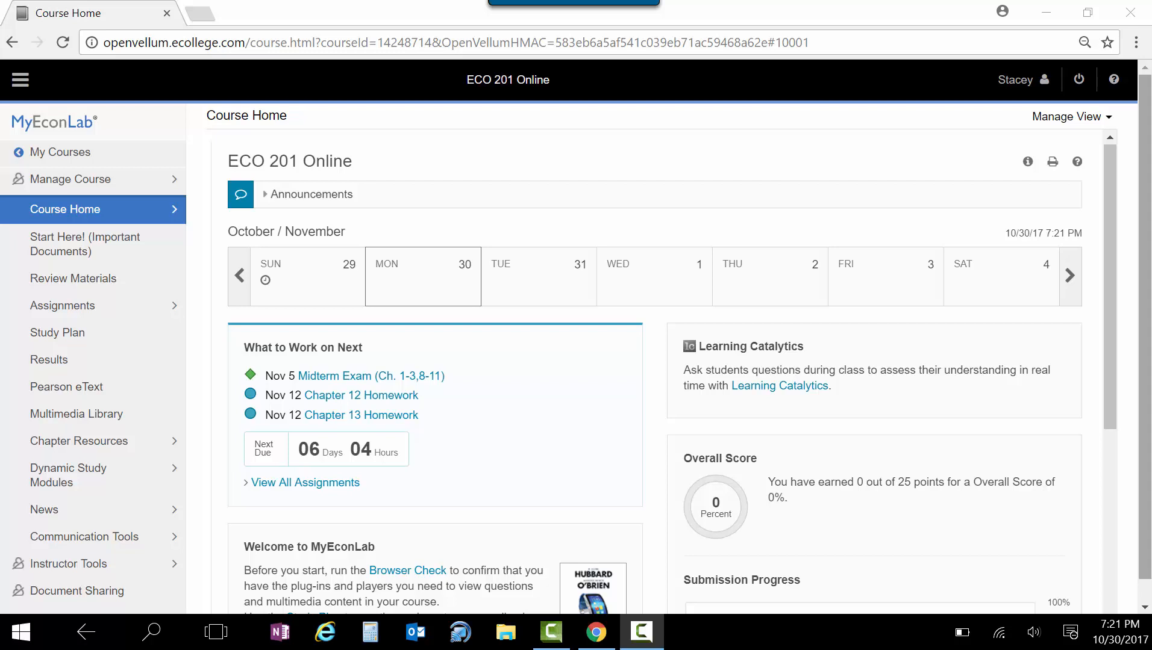
Go to the ECO 201 Review Materials page with midterm reviews and chapter PowerPoints.
click(73, 277)
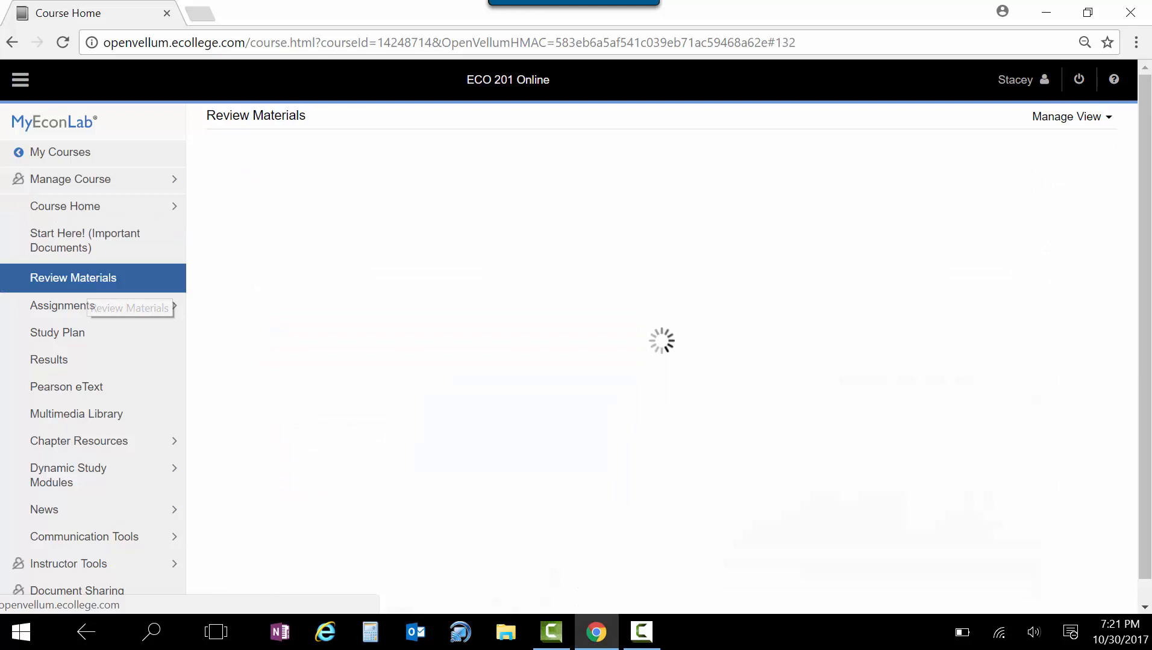
click(72, 277)
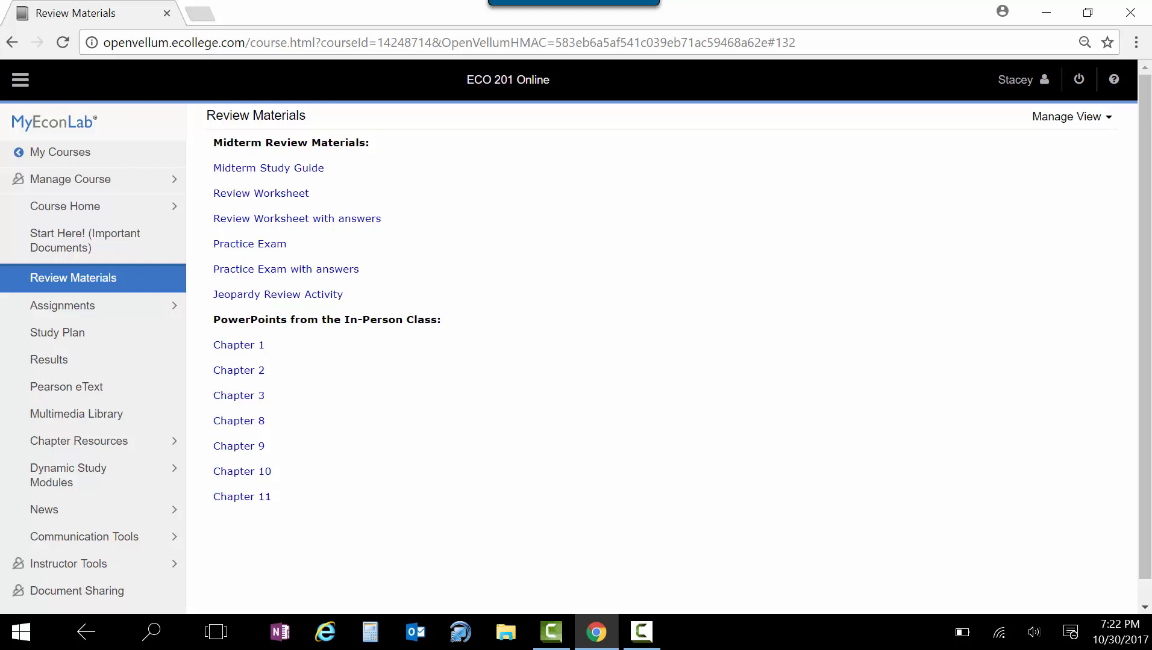
mouse_move(239, 369)
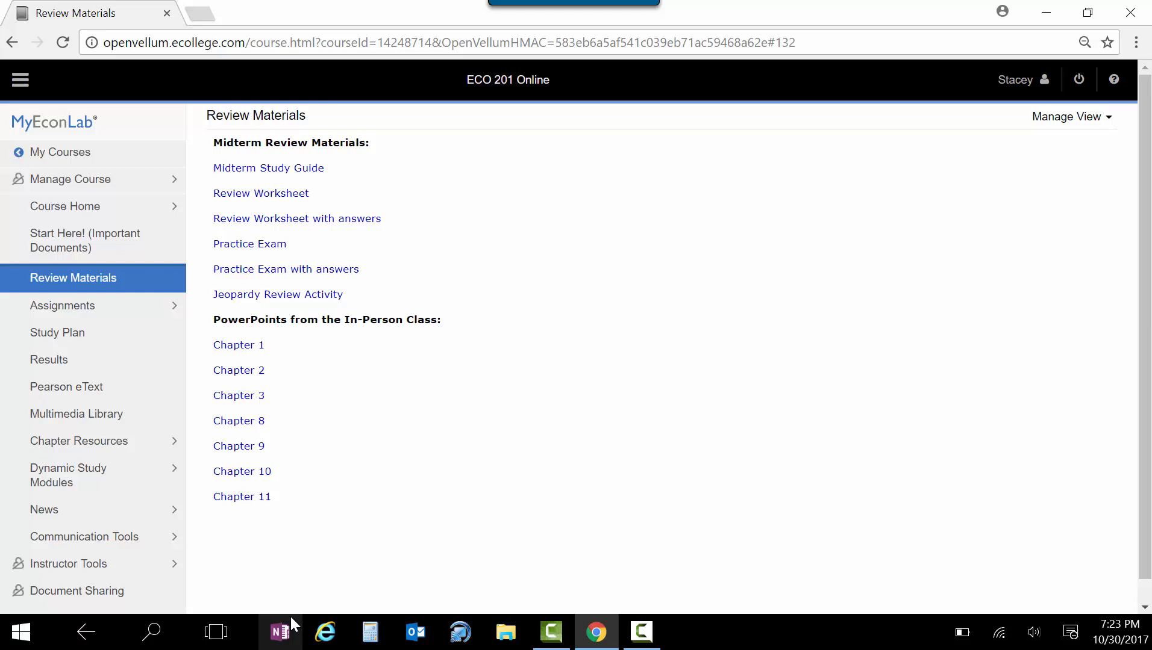
Go to the course's Pearson eText page from the left navigation.
click(66, 386)
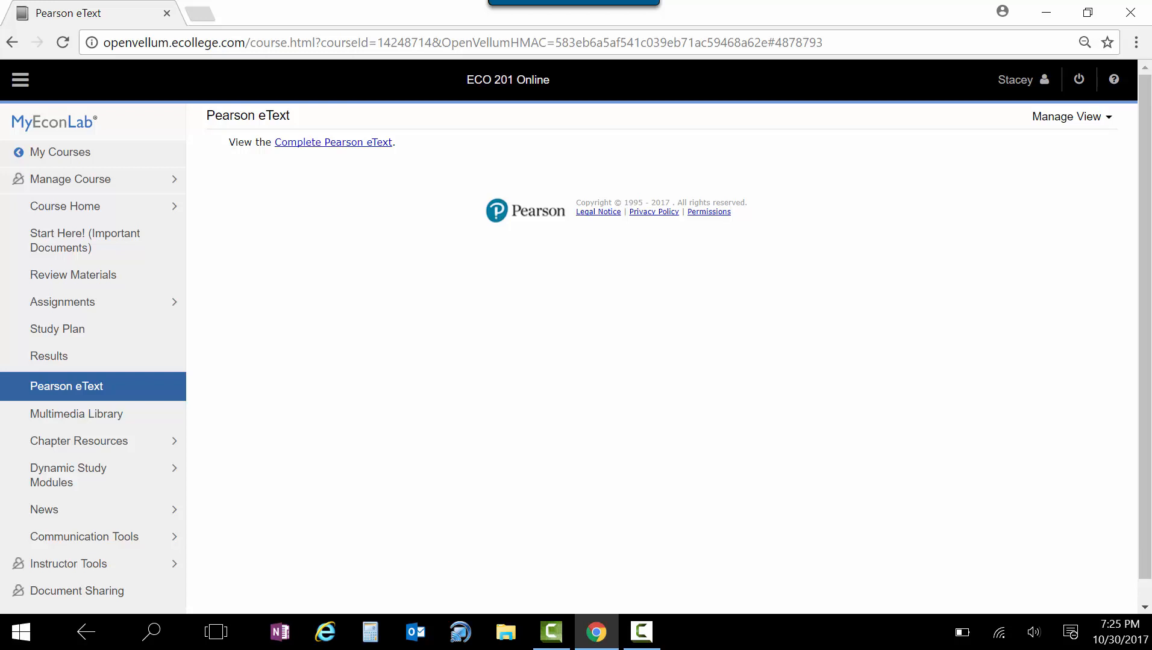
Launch the complete Pearson eText at Chapter 1, Economics: Foundations and Models.
click(333, 143)
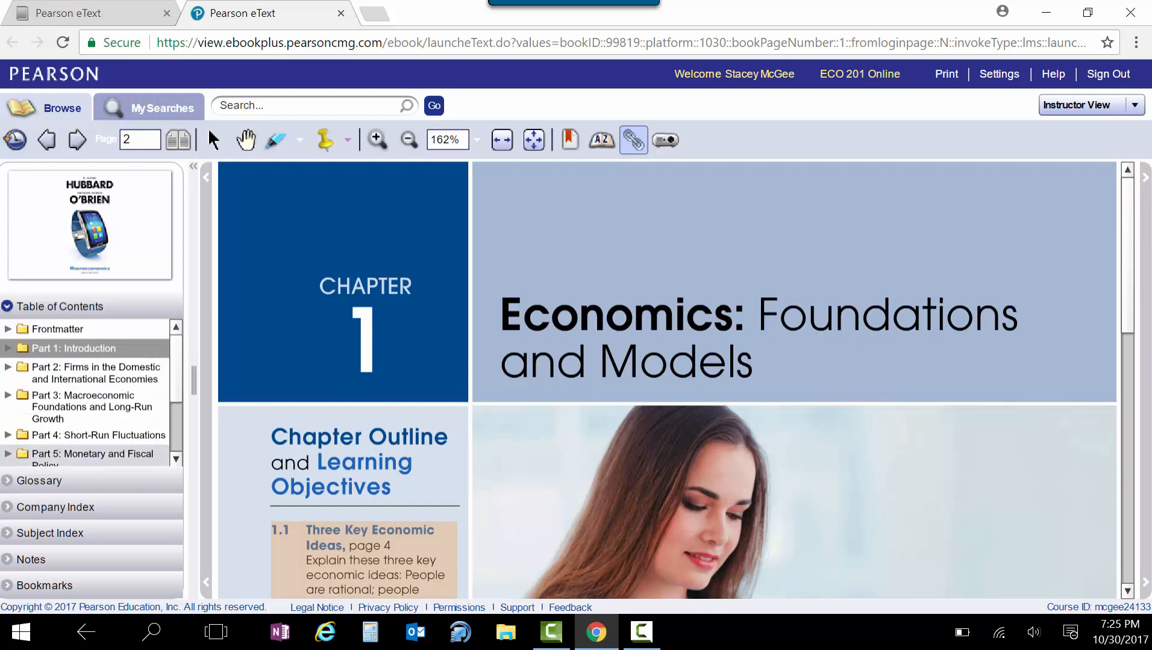
Jump to Chapter 3 on demand and supply and expand its sections in the contents.
click(8, 348)
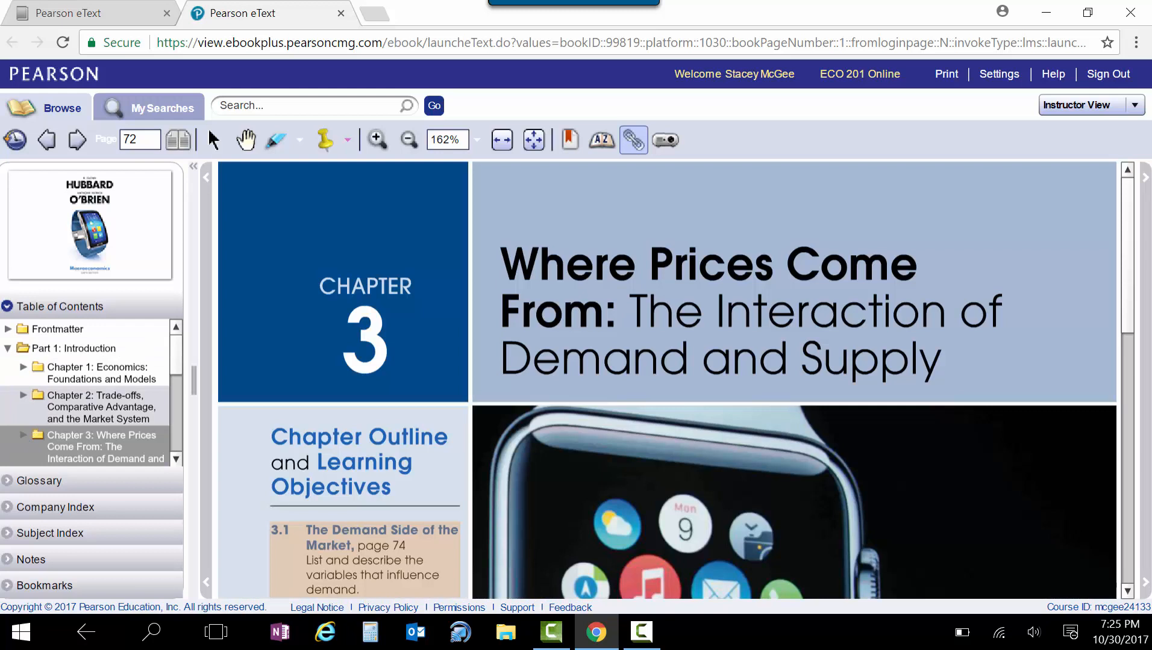
scroll(down, 3)
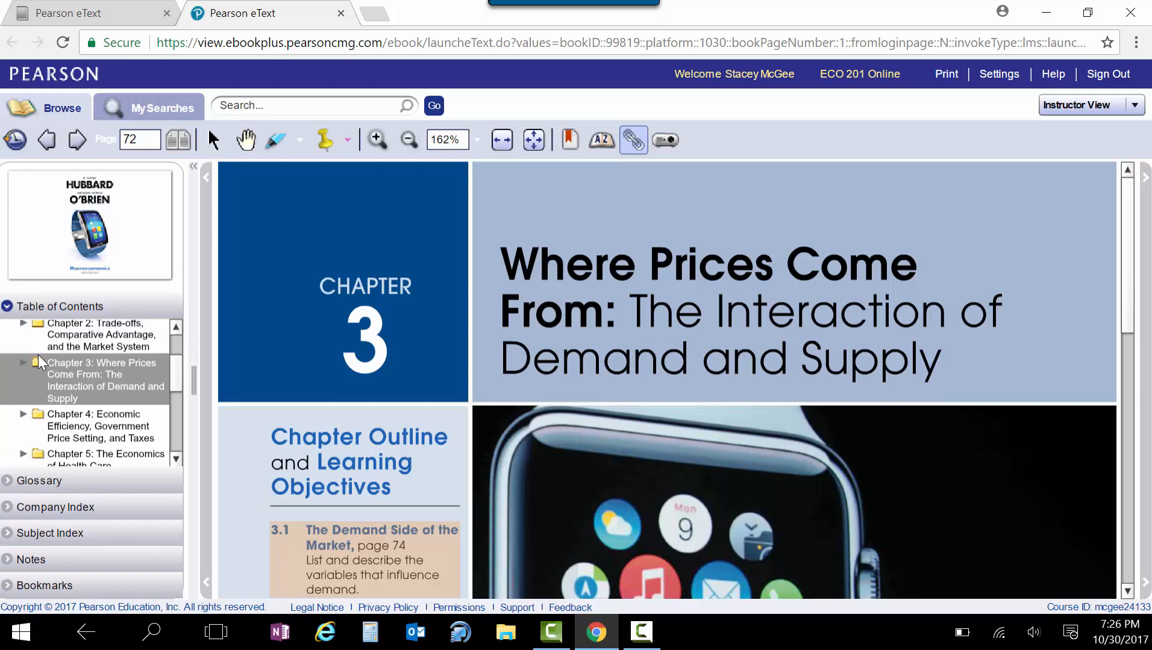
click(25, 363)
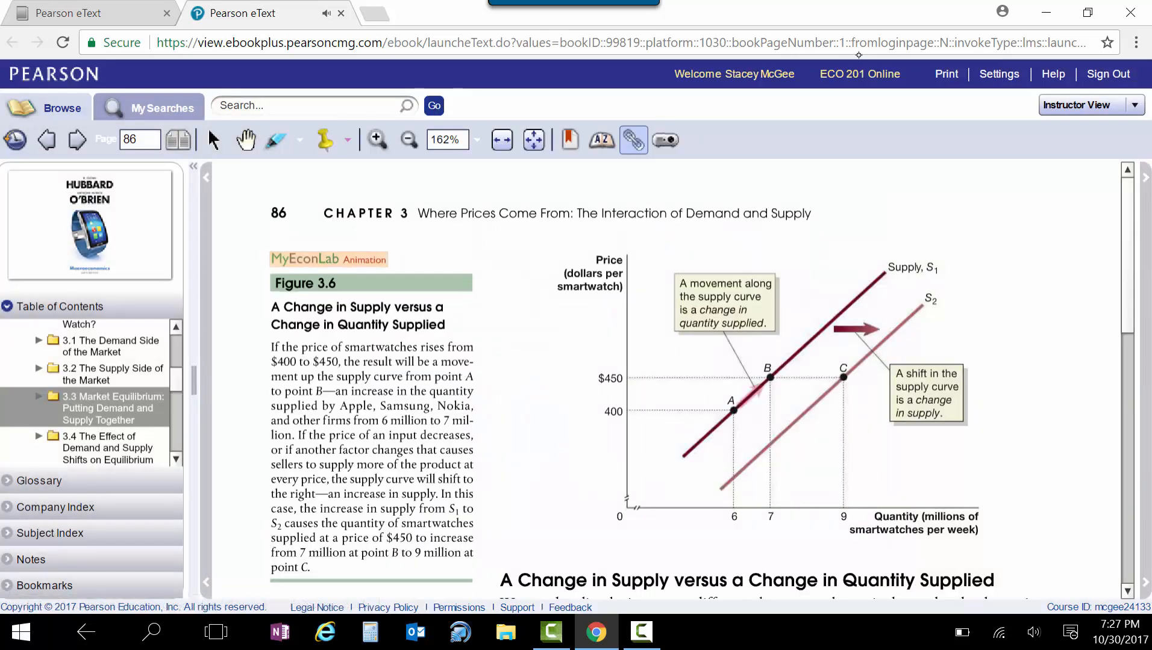
Scroll page 86 down past supply versus quantity supplied to the 3.3 Market Equilibrium heading.
scroll(down, 3)
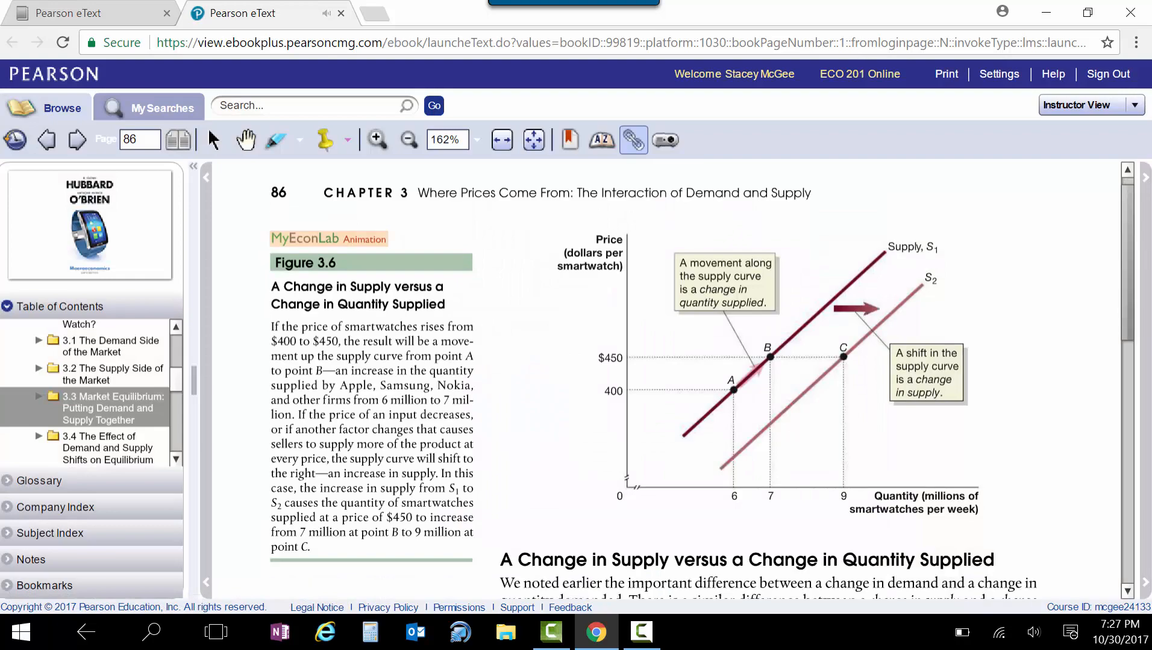
scroll(down, 3)
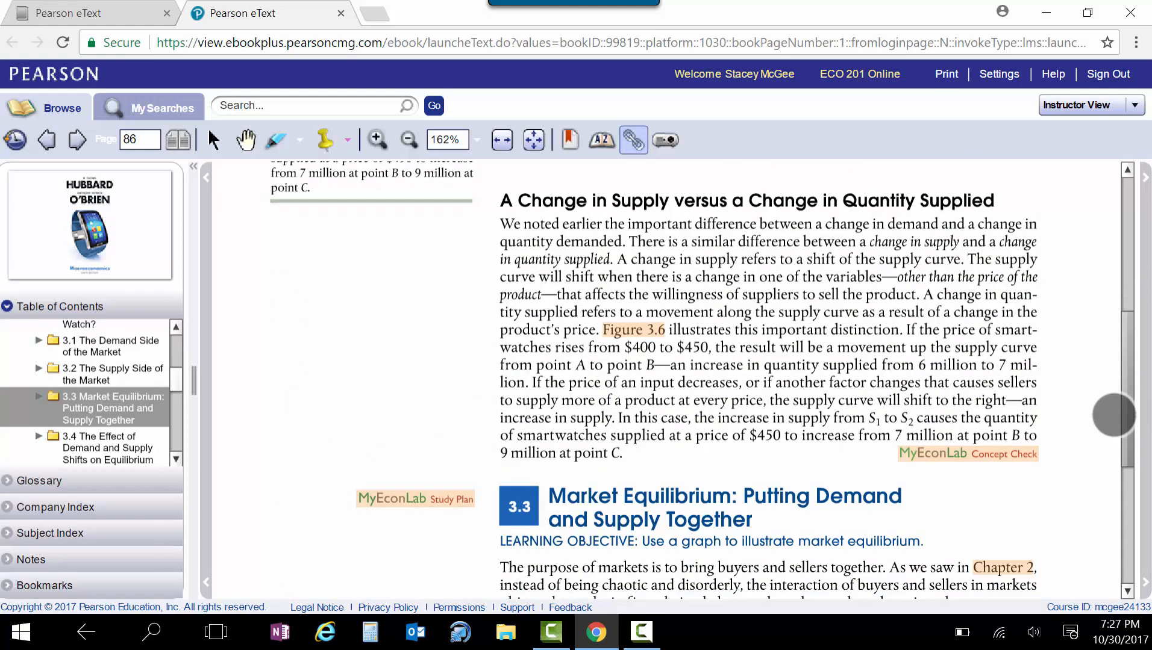
scroll(down, 3)
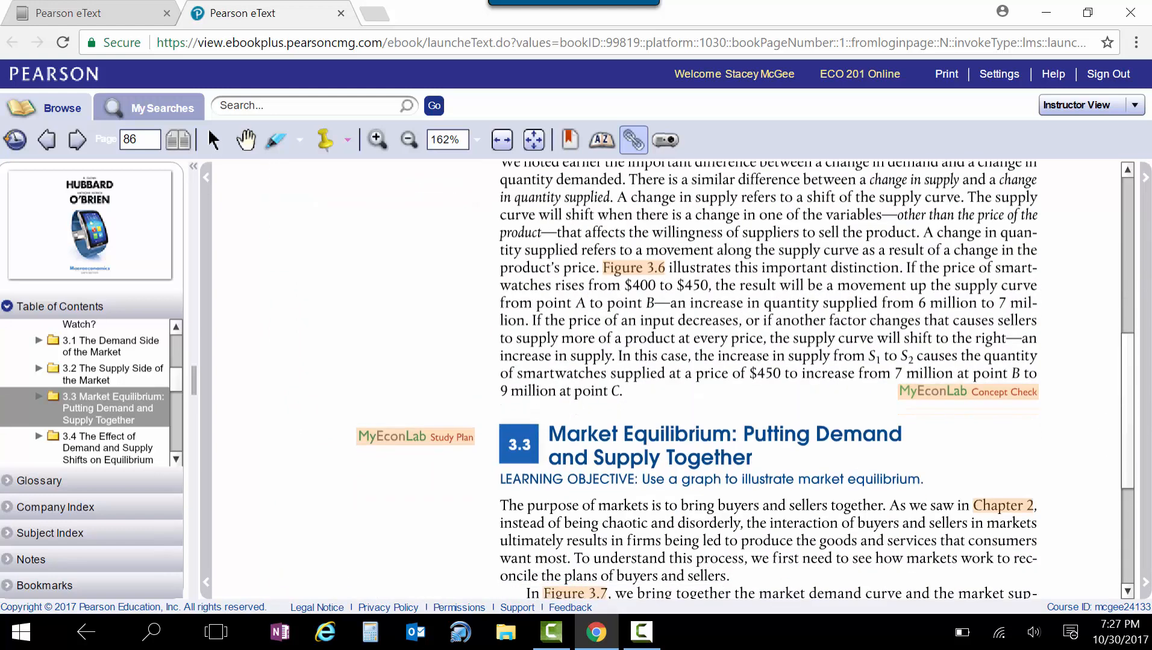
Launch the section 3.2 concept check in Study Plan Practice, then resume reading at section 3.3.
click(414, 437)
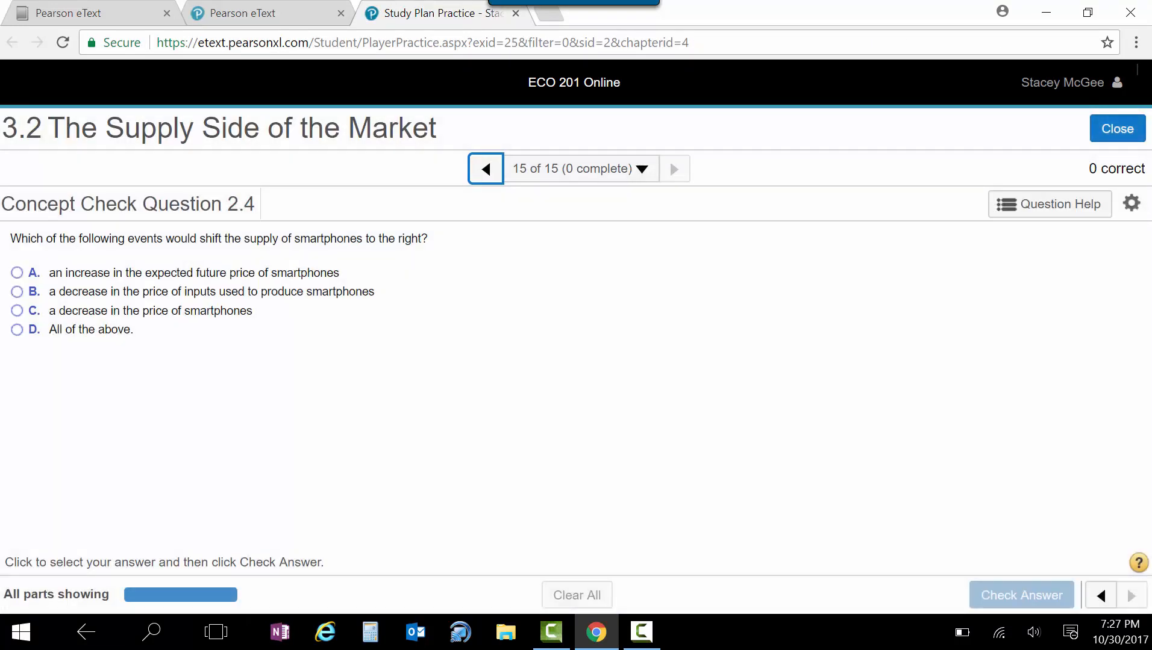
click(264, 13)
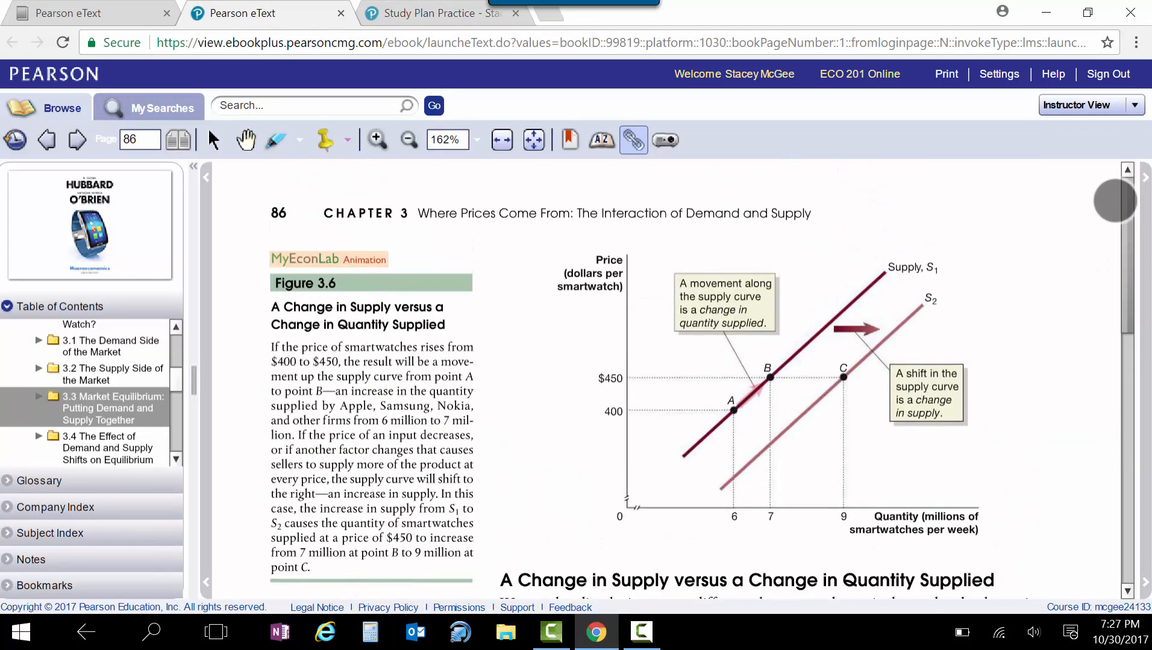
scroll(down, 3)
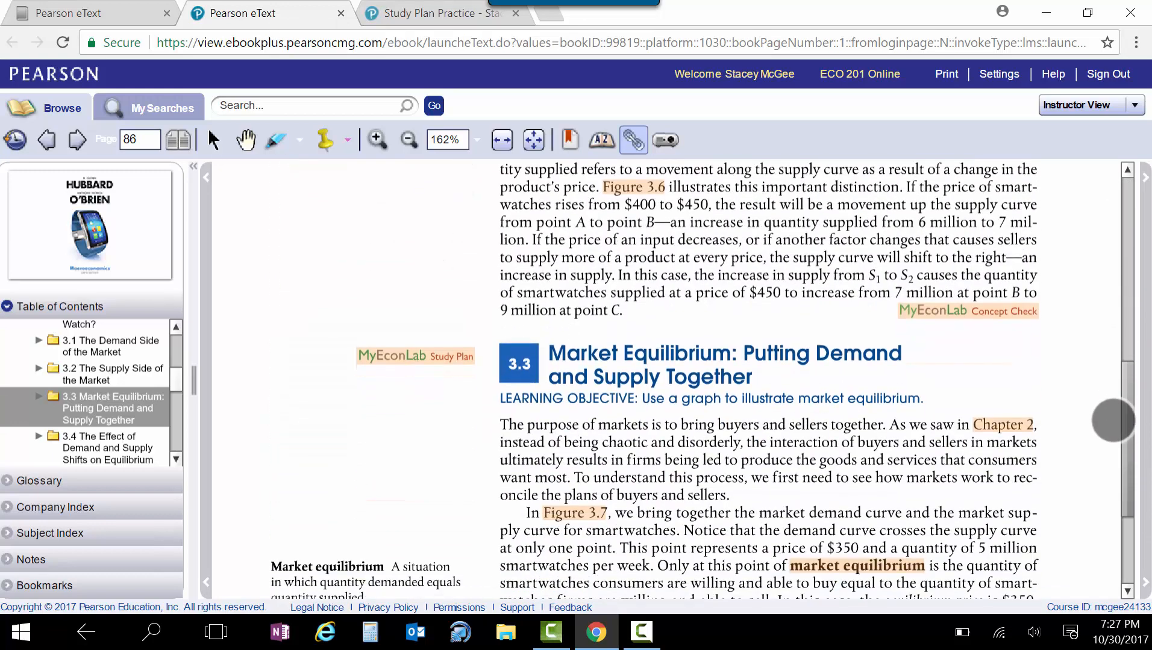
scroll(down, 3)
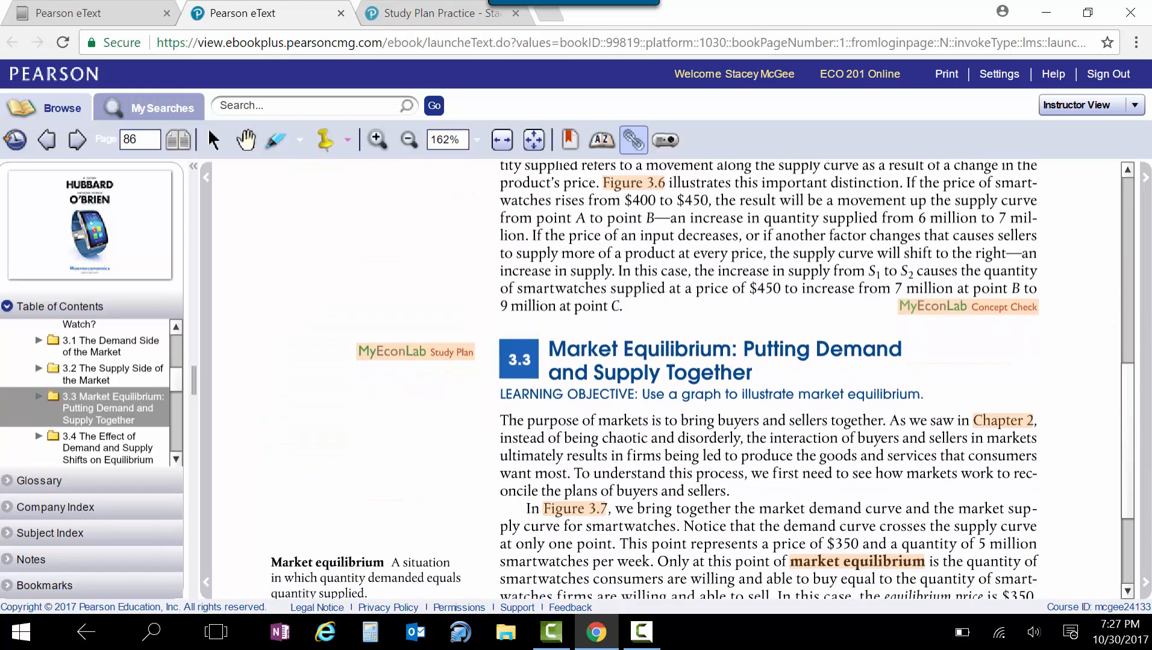
Return to the MyEconLab course and bring up its Study Plan.
click(437, 13)
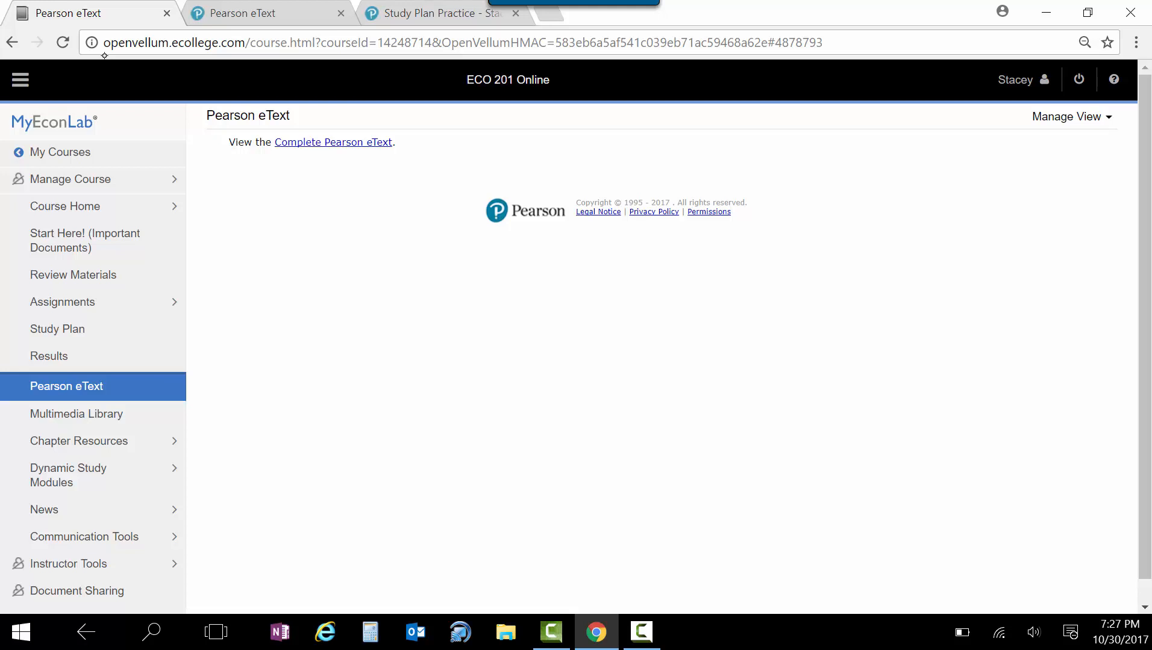
click(58, 328)
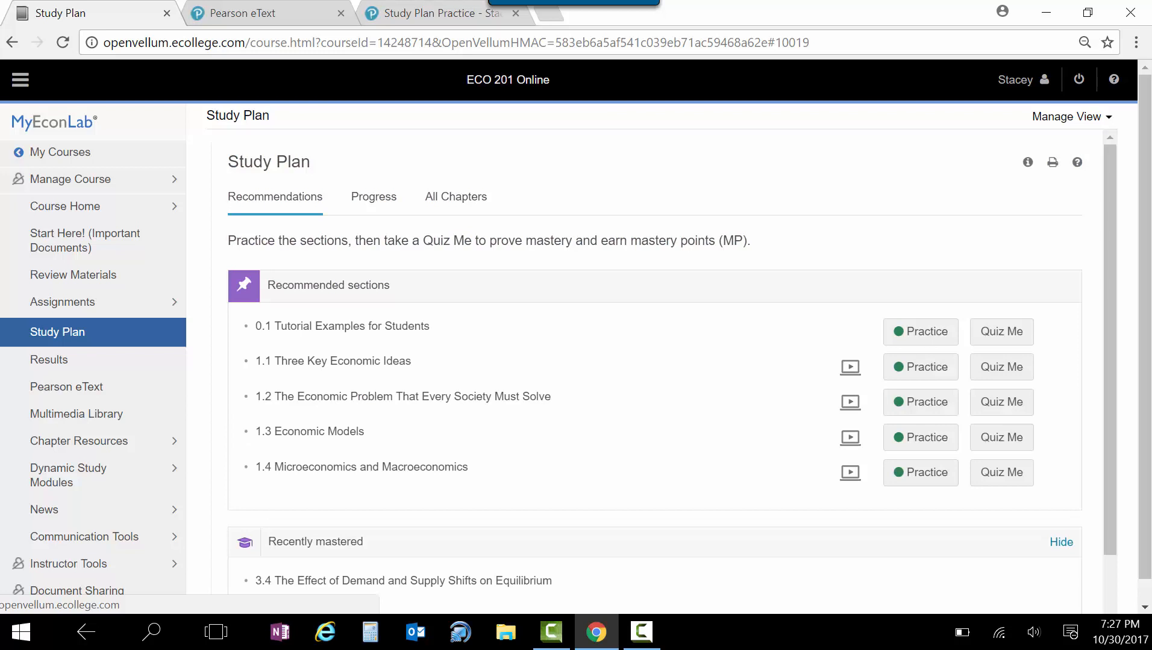
click(456, 196)
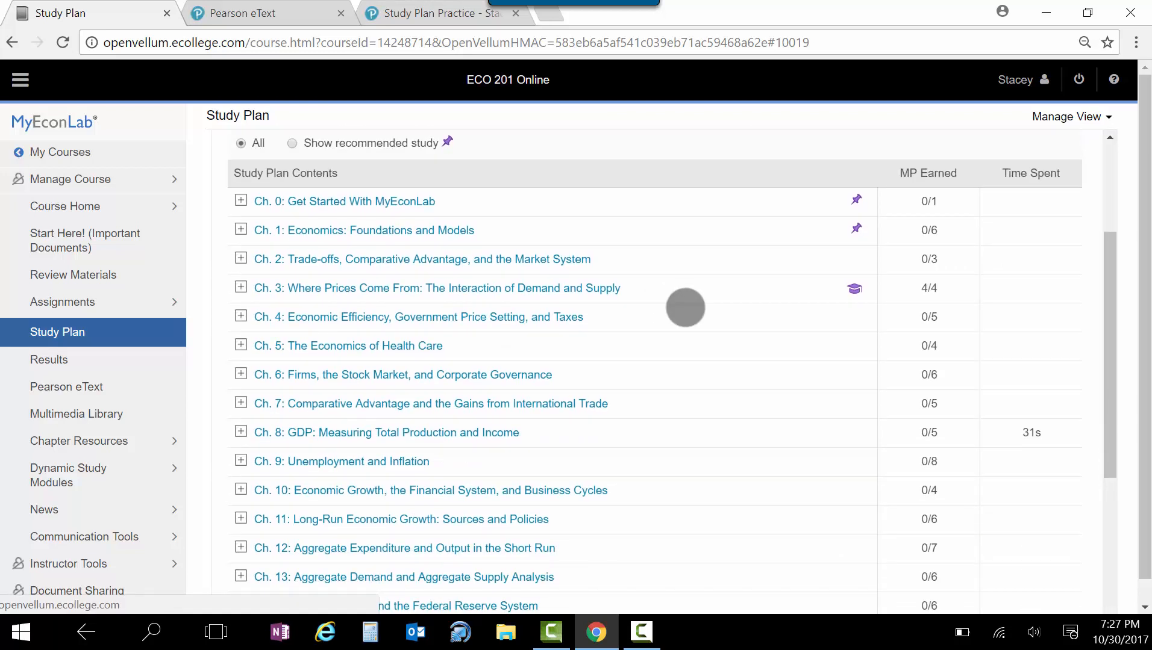
Expand Chapter 3 and start practice for section 3.3 Market Equilibrium.
click(240, 288)
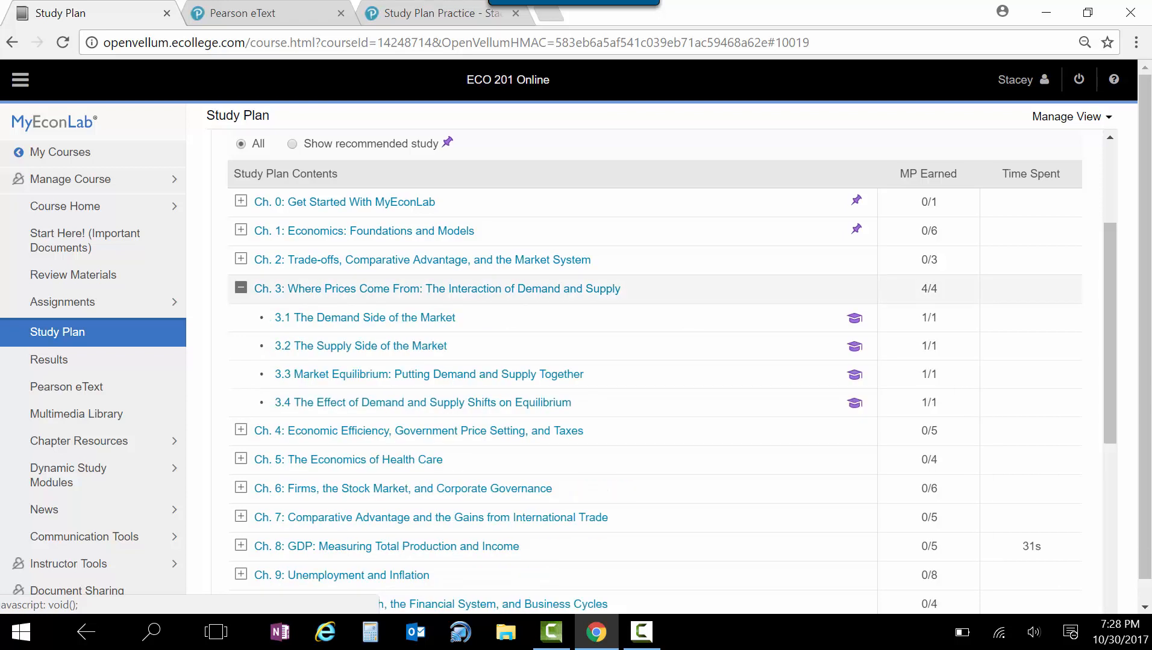
mouse_move(364, 316)
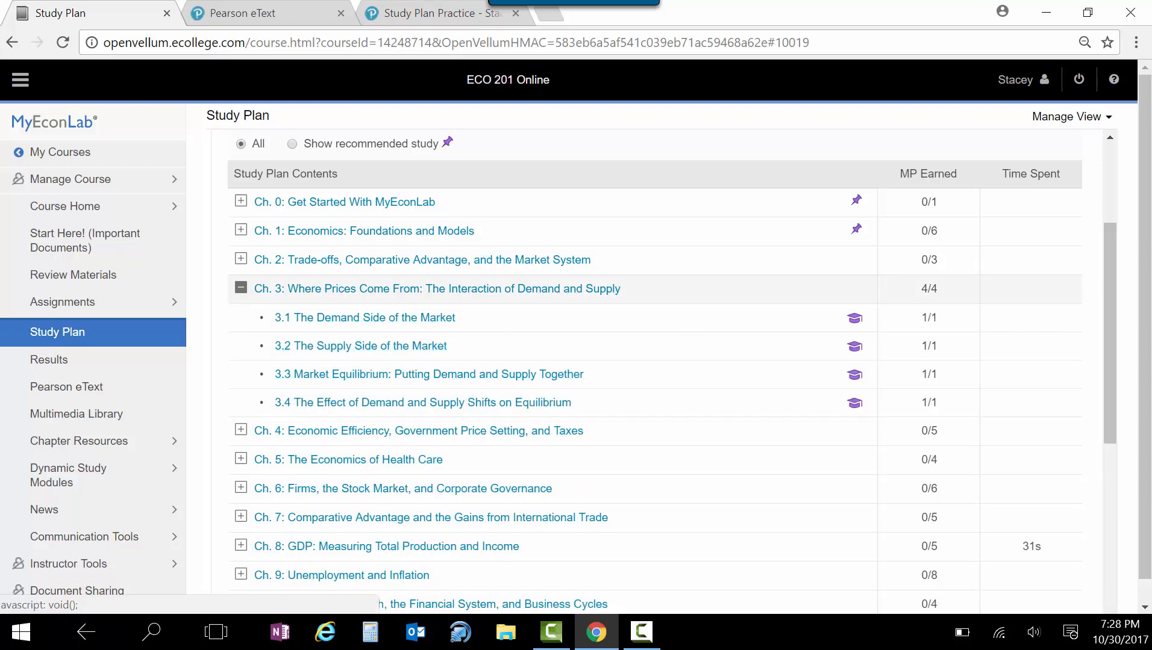
click(427, 374)
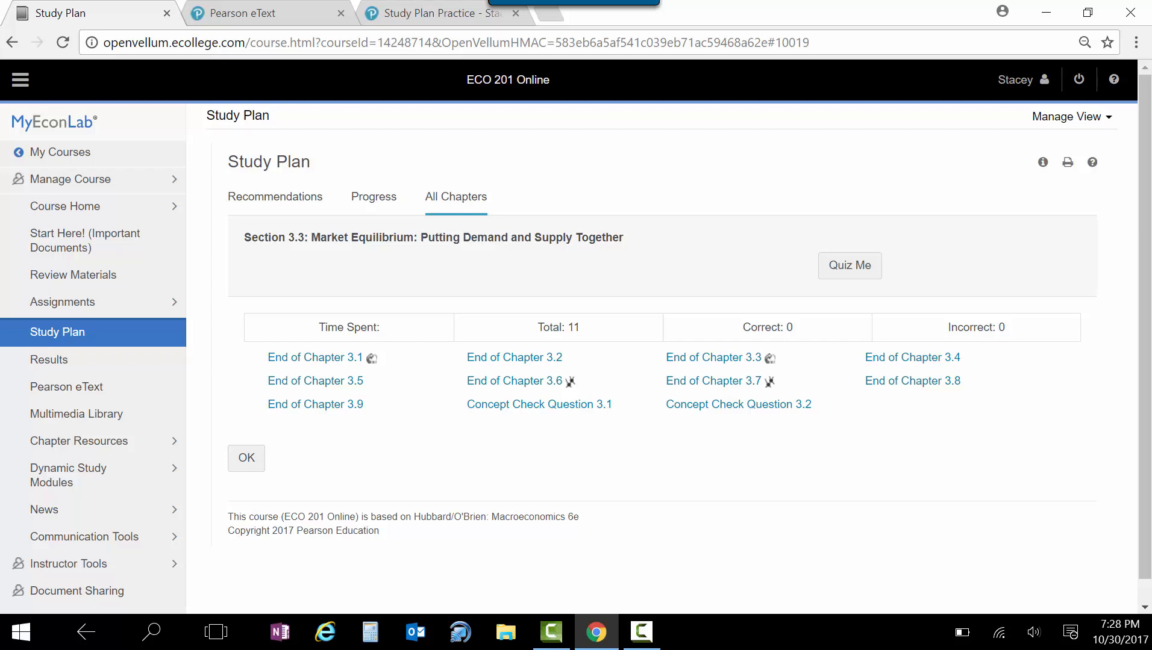
Switch to the eText at page 87 showing Figure 3.7 on smartwatch market equilibrium.
click(267, 14)
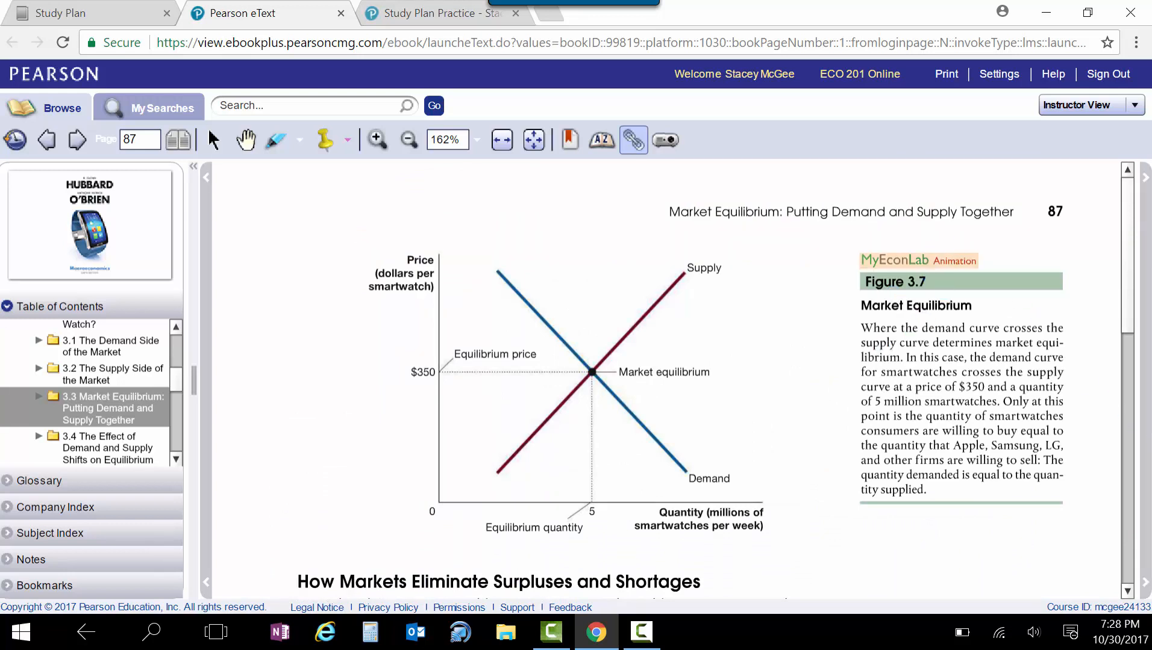
Read through Figure 3.8 onto page 88, then return to the Section 3.3 Study Plan.
scroll(down, 3)
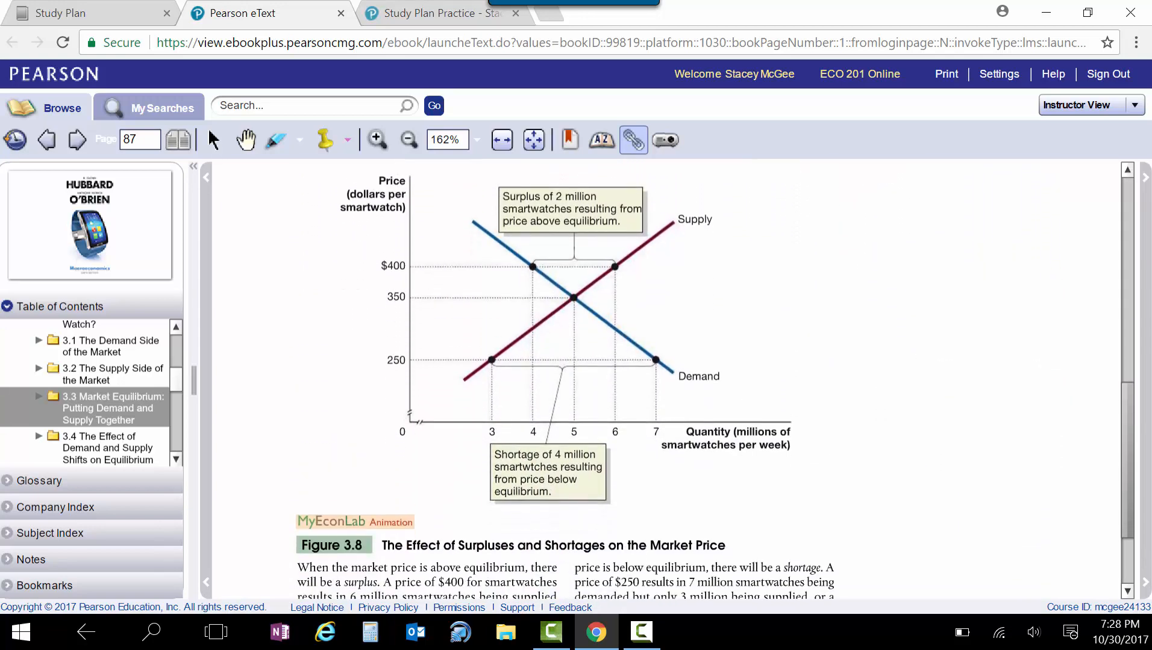
scroll(down, 3)
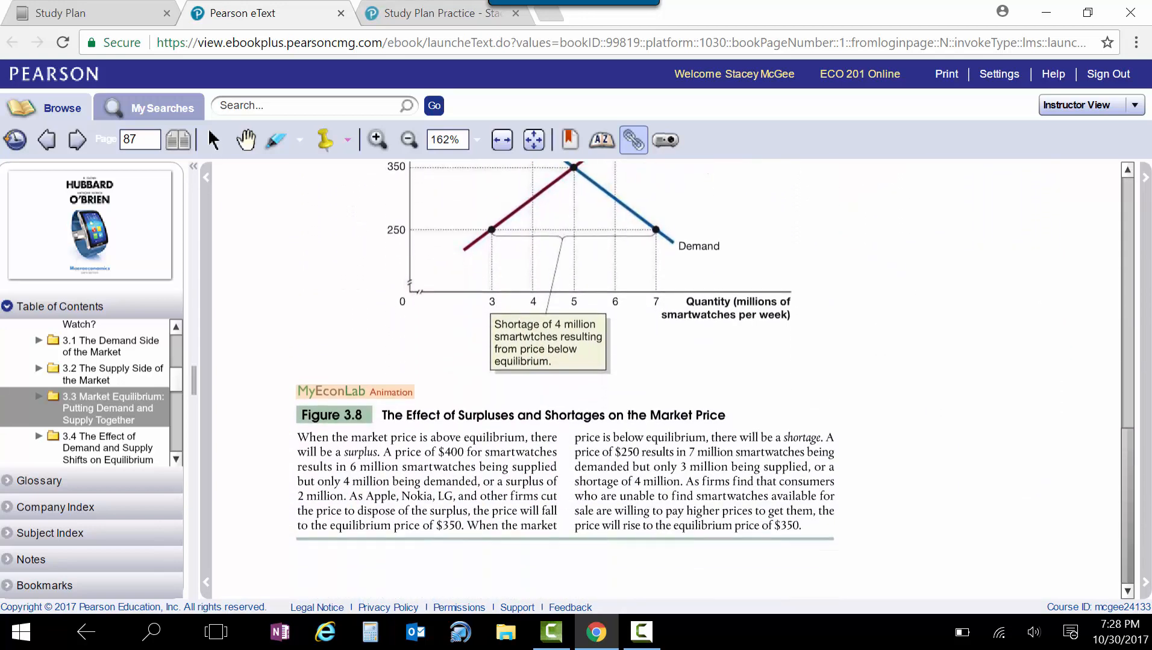
click(76, 140)
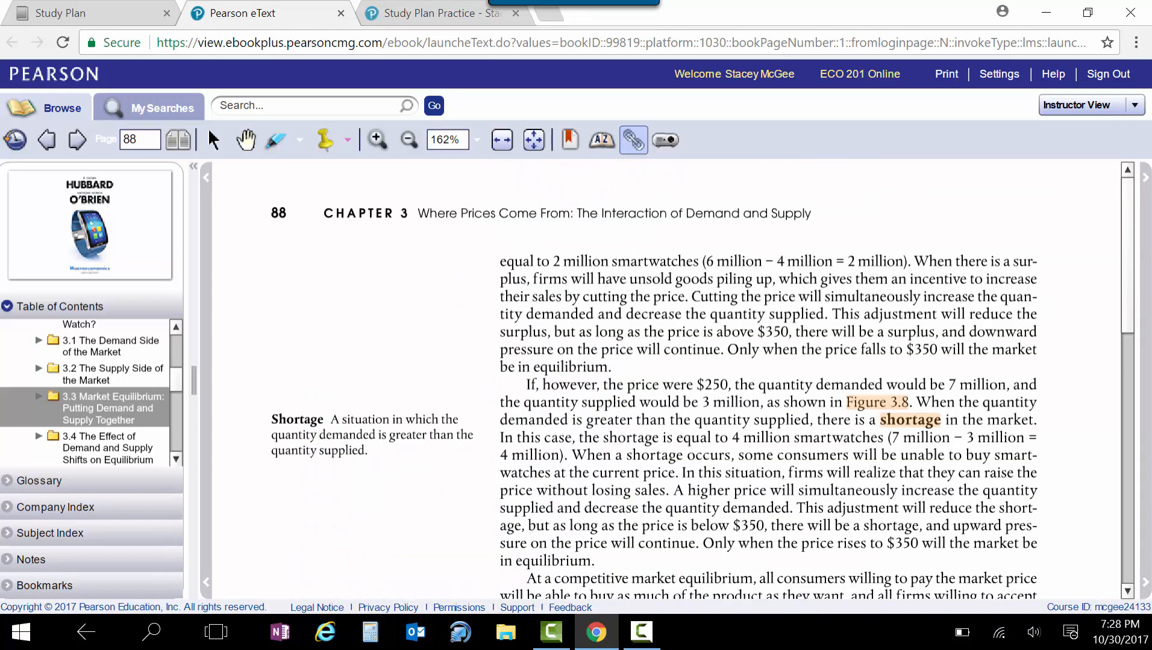
scroll(down, 3)
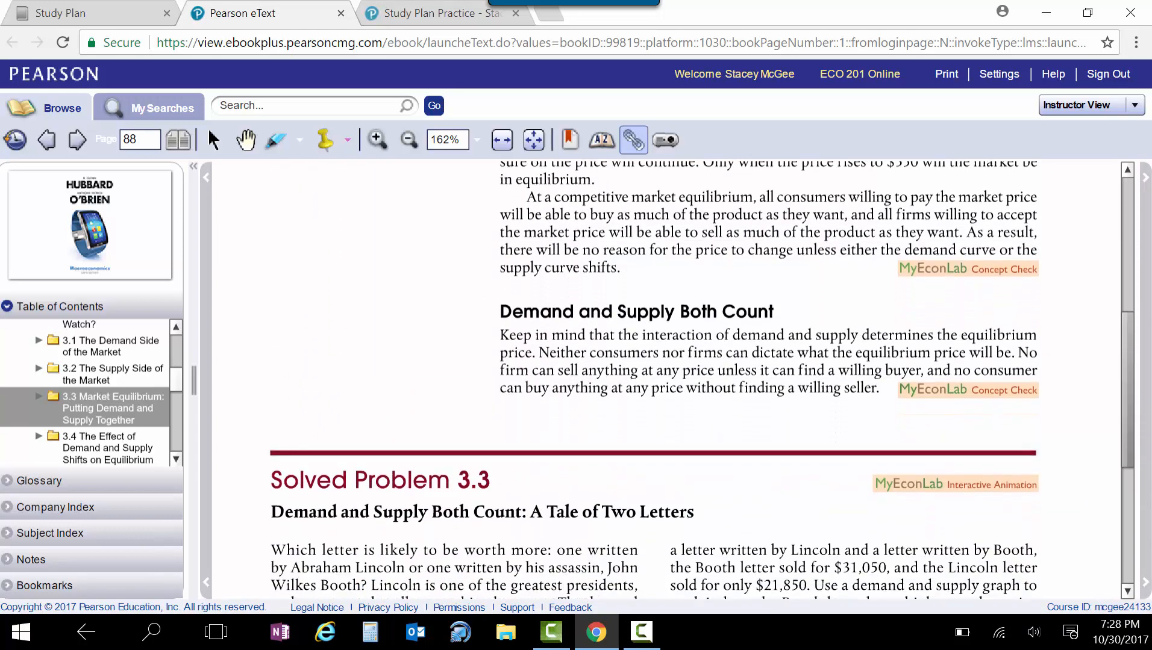
scroll(down, 3)
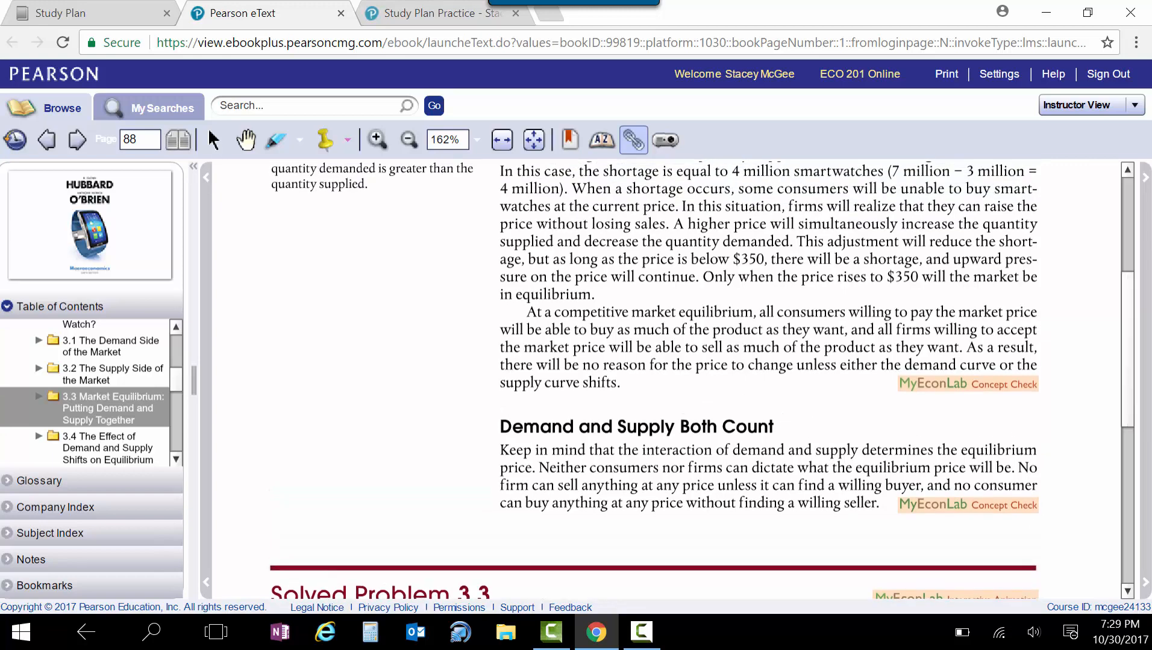
click(92, 14)
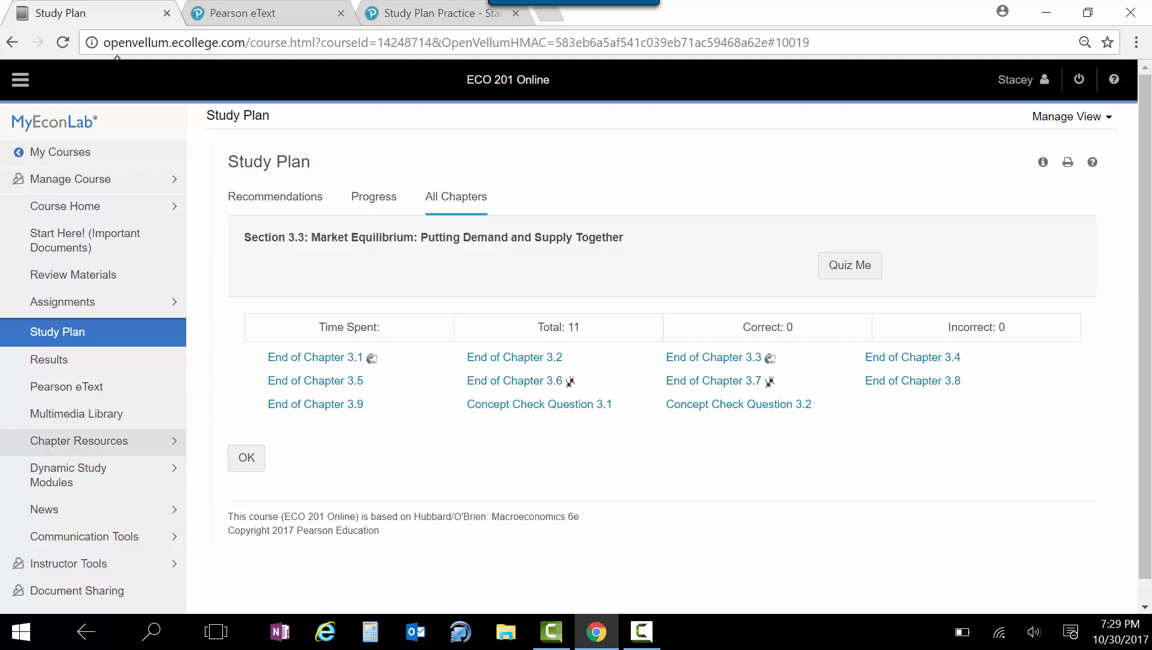
Go to Chapter 3's Chapter Resources and scroll to its videos list, including "How Smart Is Your Watch?".
click(78, 441)
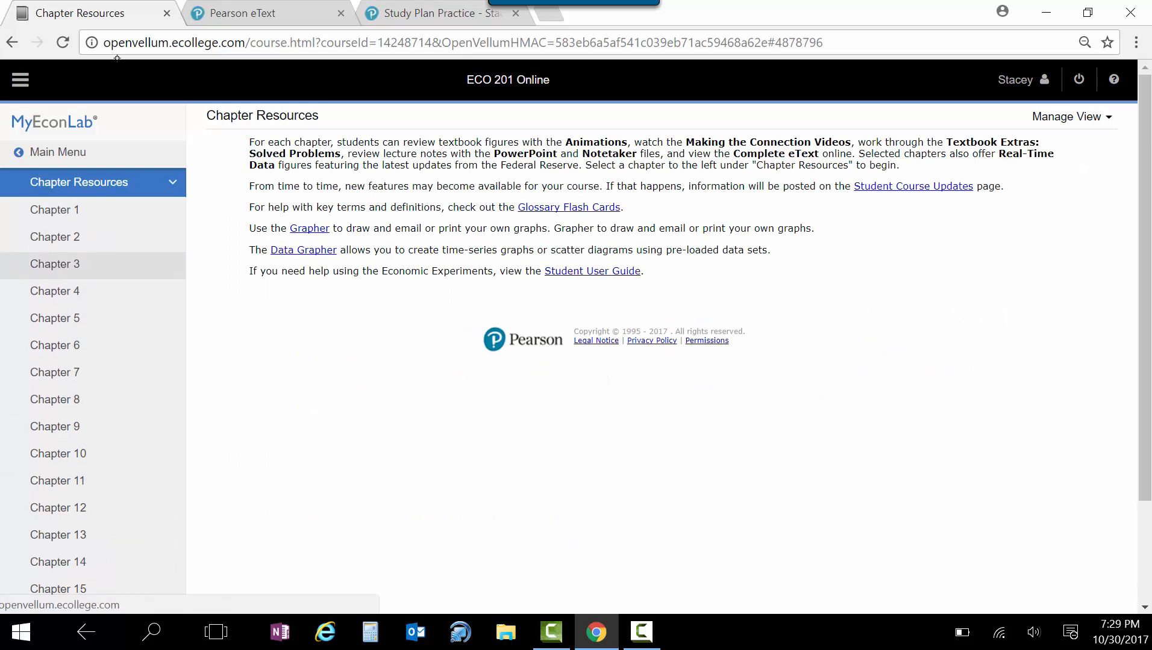
click(54, 264)
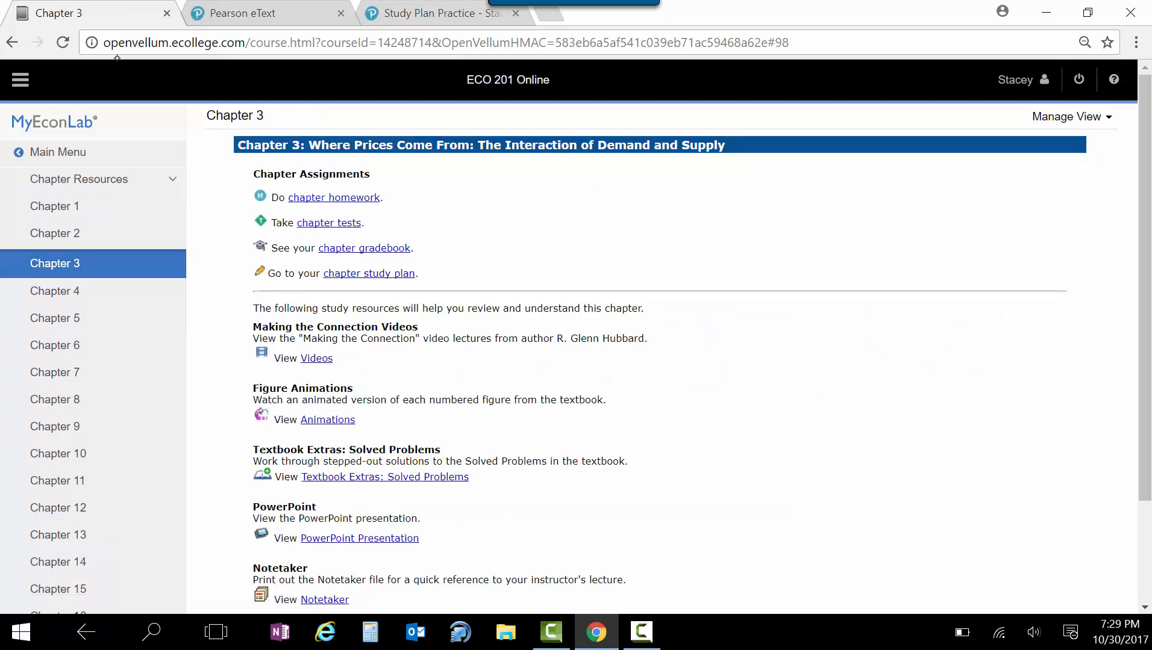
scroll(down, 3)
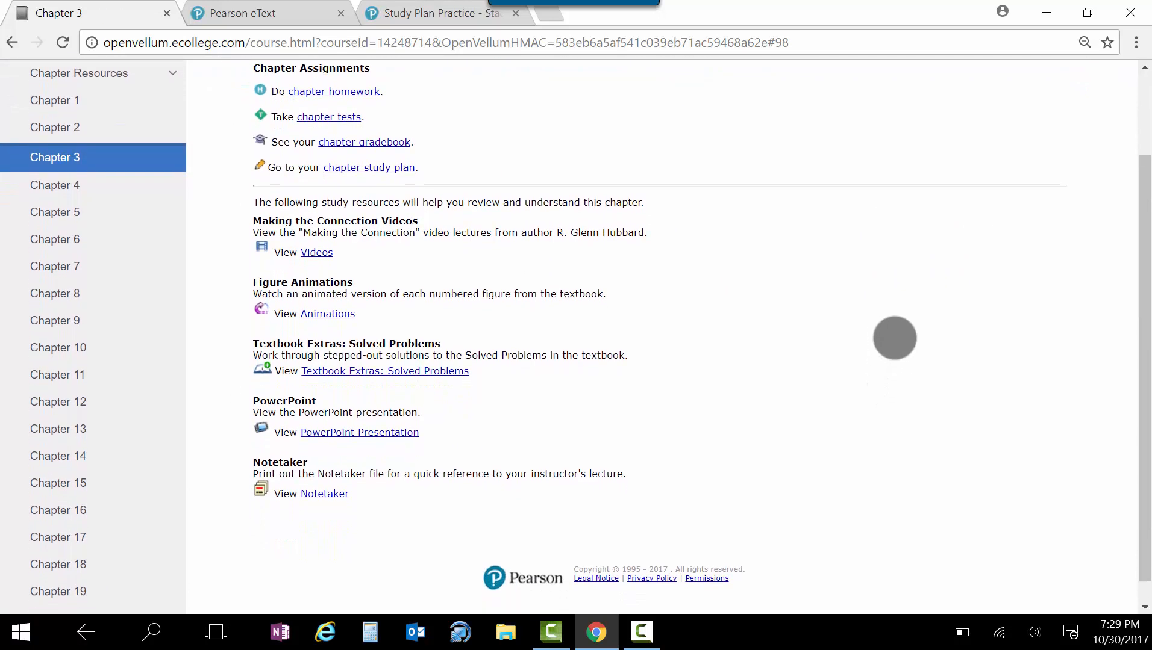
scroll(down, 3)
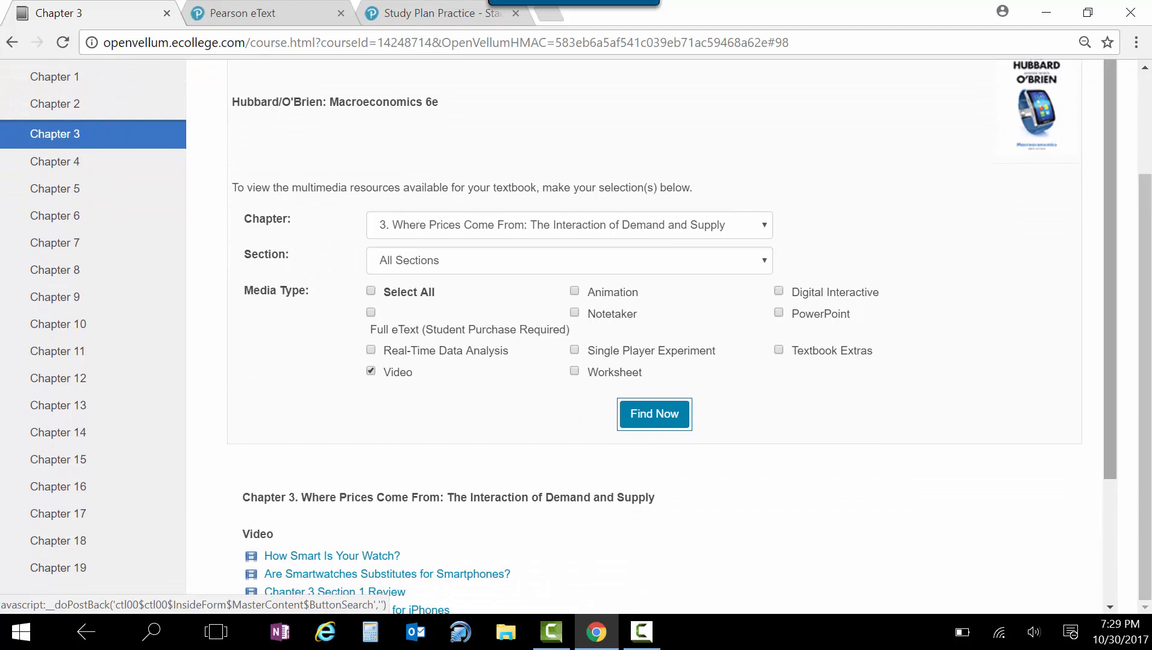
Return from the video list to the Review Materials page of midterm study items and class PowerPoints.
scroll(down, 3)
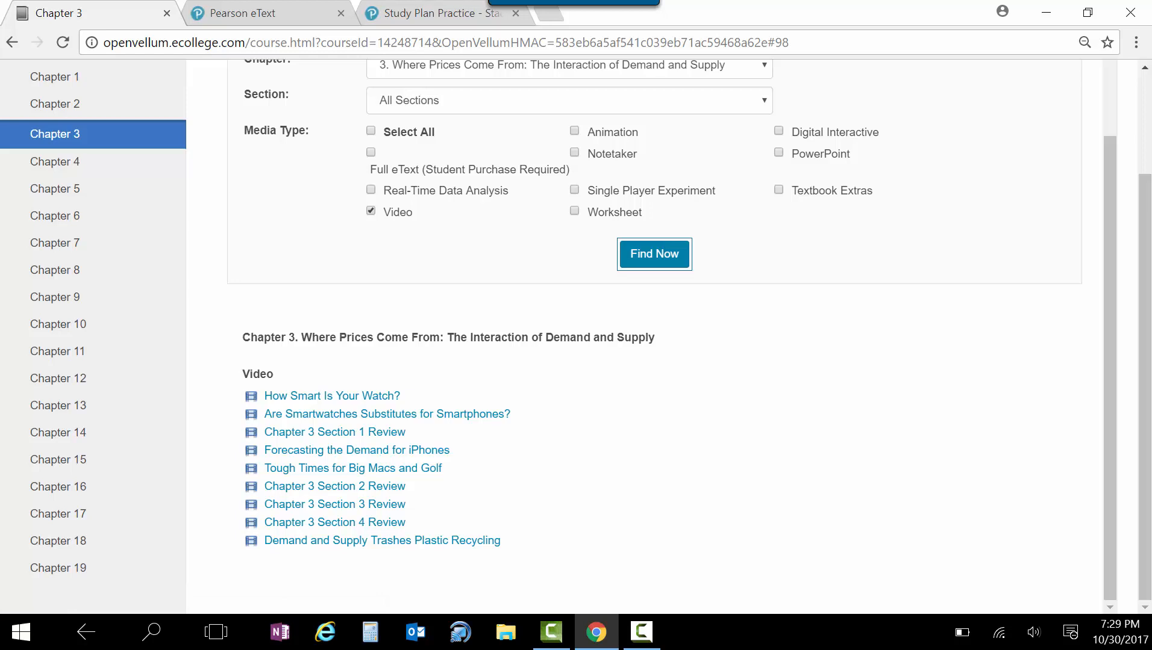
mouse_move(653, 254)
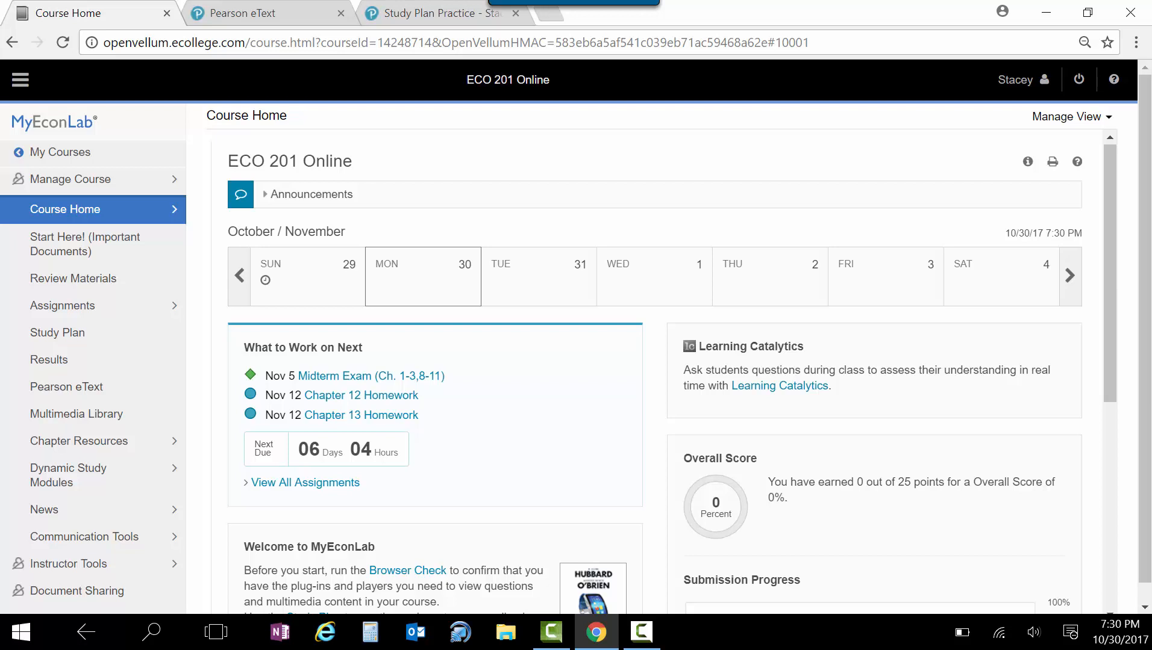
click(73, 278)
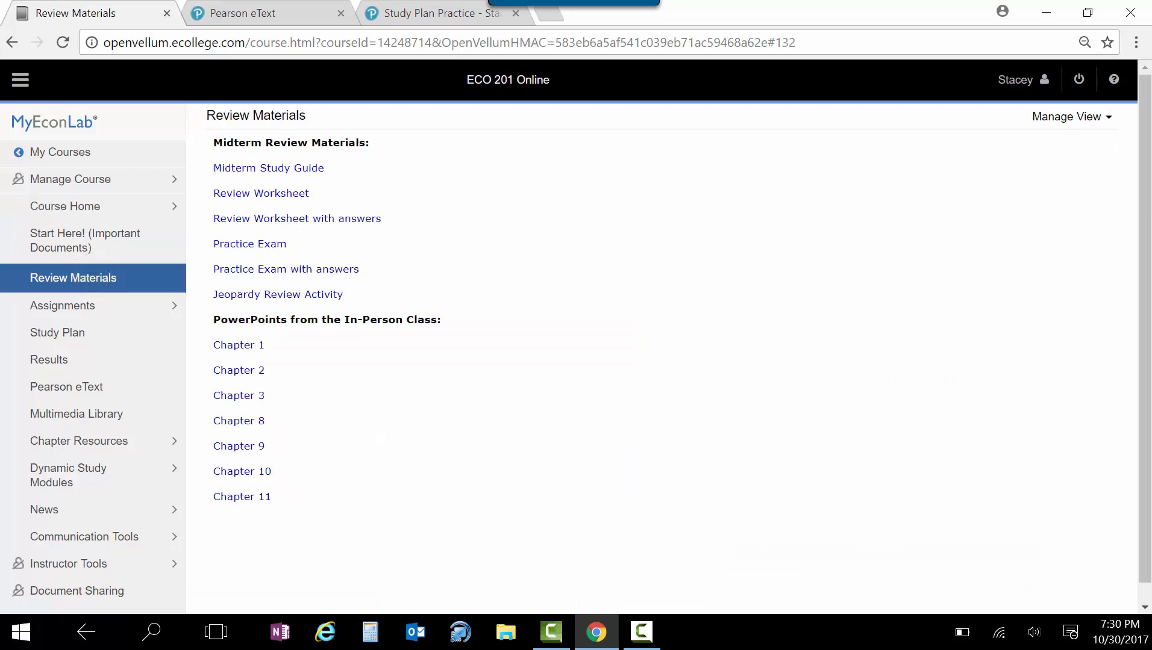